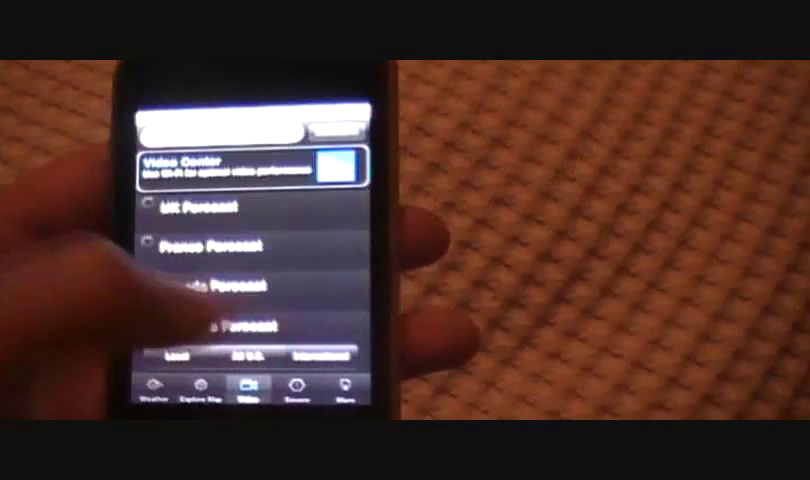
Choose a regional forecast video from the Video Center list.
click(302, 388)
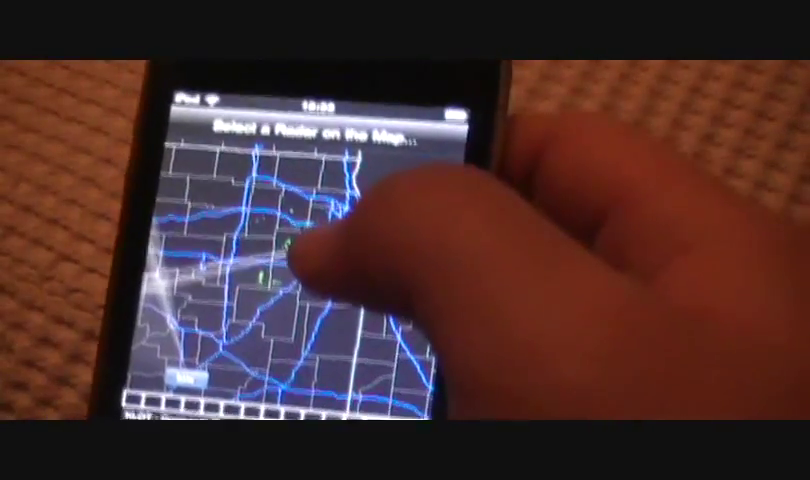
Select a radar site on the 'Select a Radar on the Map' screen.
click(320, 230)
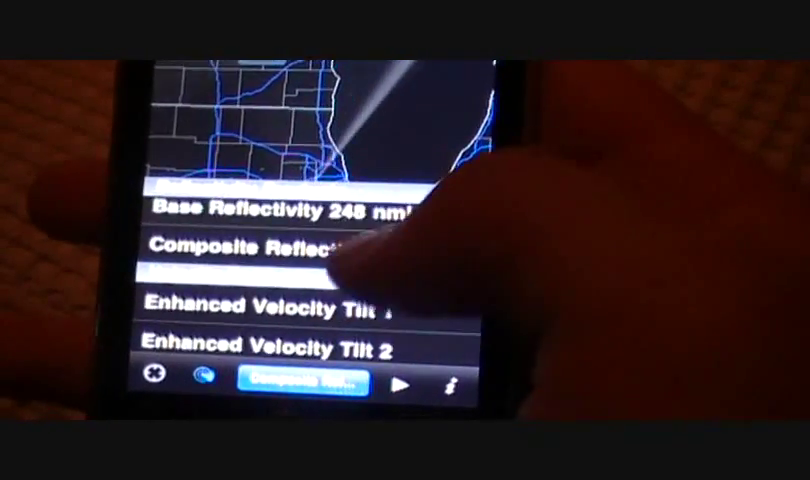
Scroll through Base Reflectivity, Composite Reflectivity and Enhanced Velocity products.
scroll(down, 3)
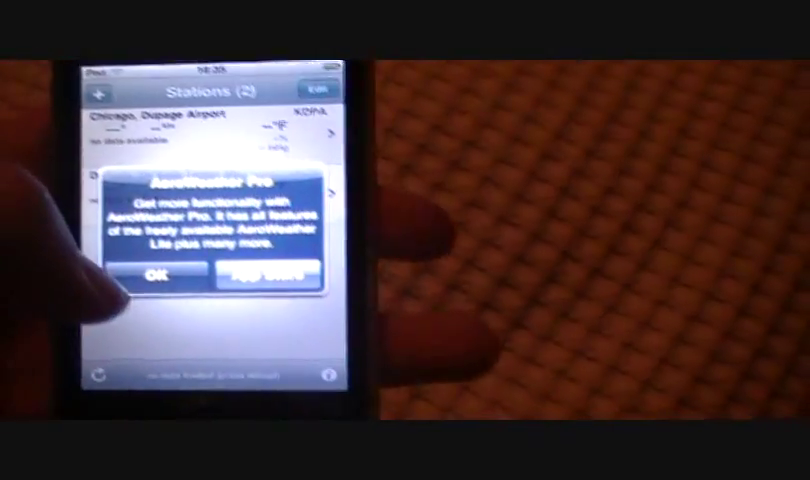
Dismiss the AeroWeather Pro offer and read the Chicago station's TAF report.
click(154, 272)
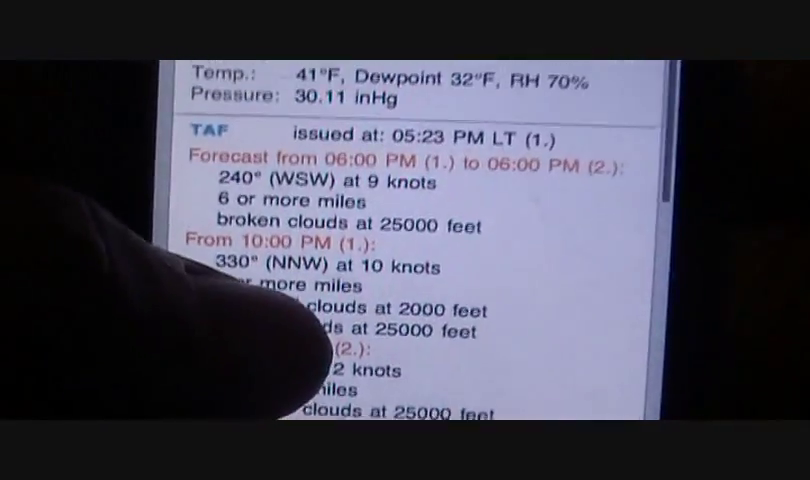
scroll(down, 3)
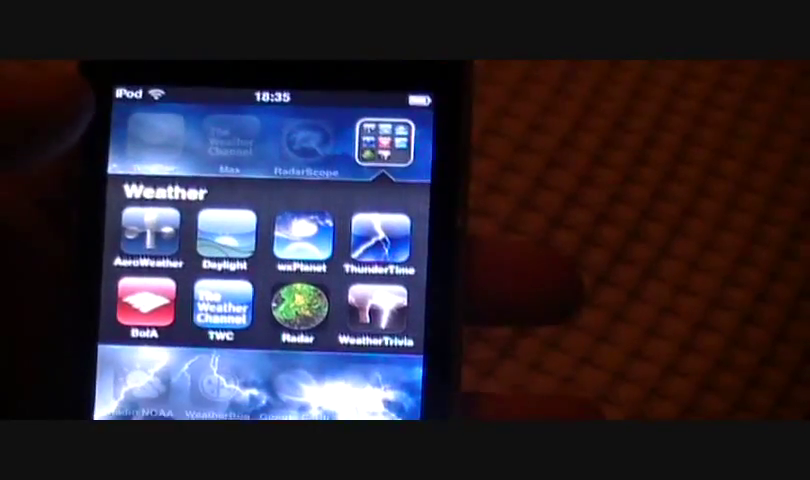
click(222, 232)
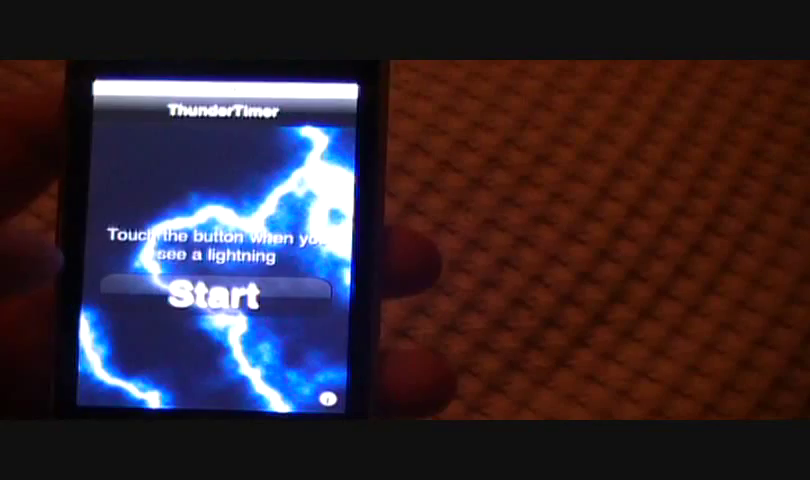
Time the 5.0-second lightning-to-thunder gap, giving about 1.07 miles.
click(222, 300)
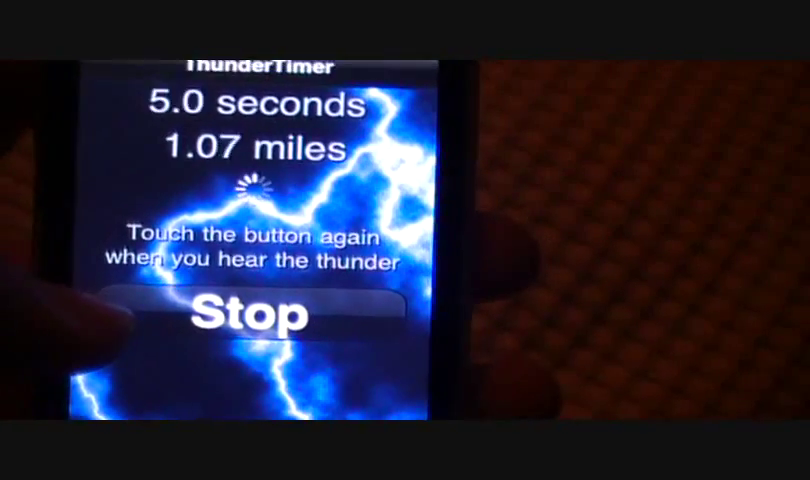
click(242, 312)
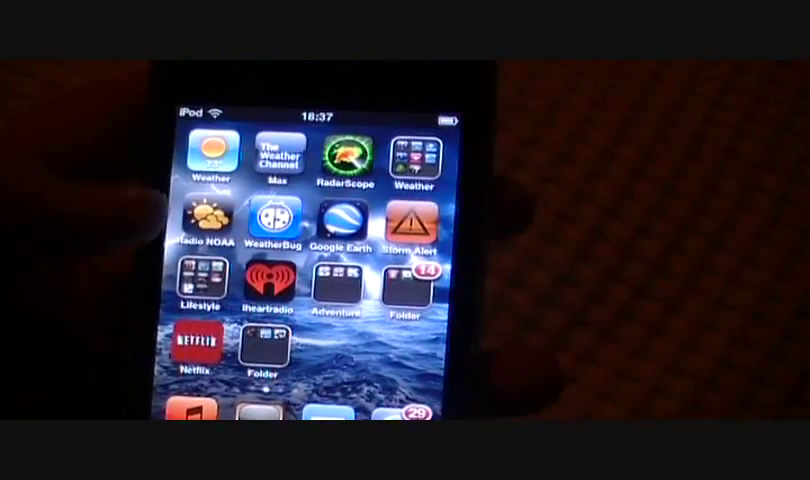
Launch NOAA Weather Radio to its station-finding main menu.
click(204, 218)
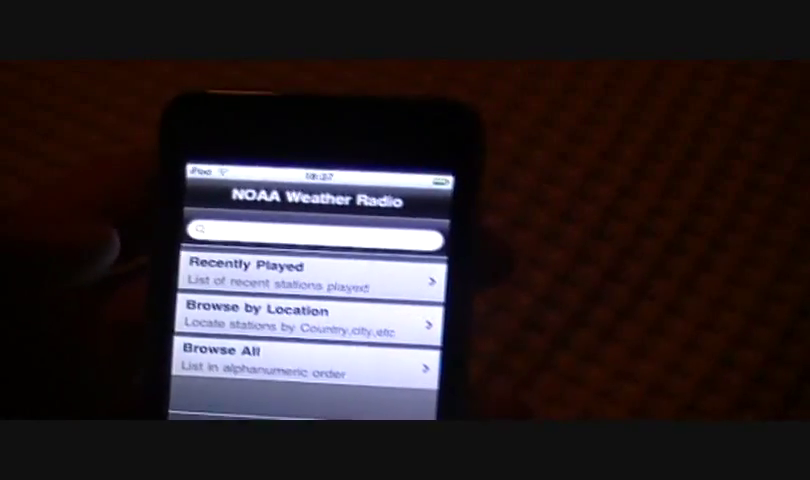